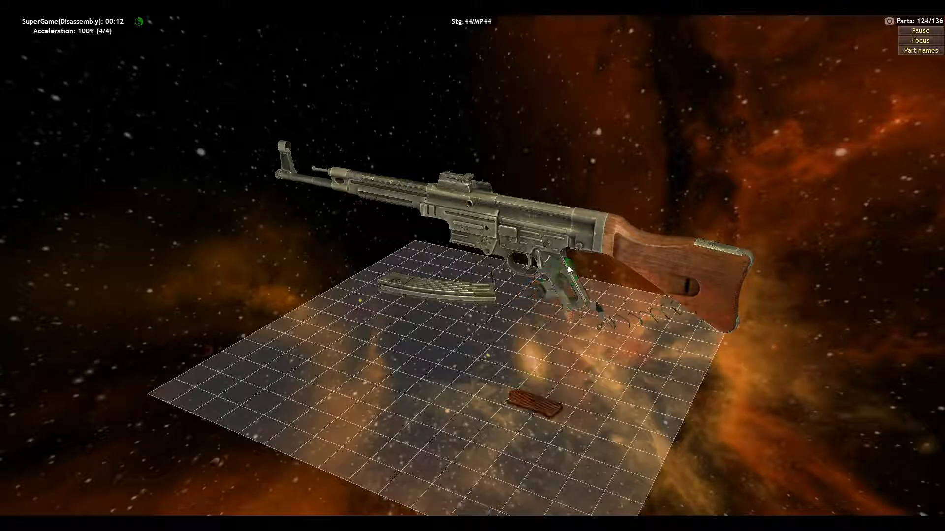
Detach parts of the StG 44, including stock, grip panels and springs, down to 72/136.
click(570, 273)
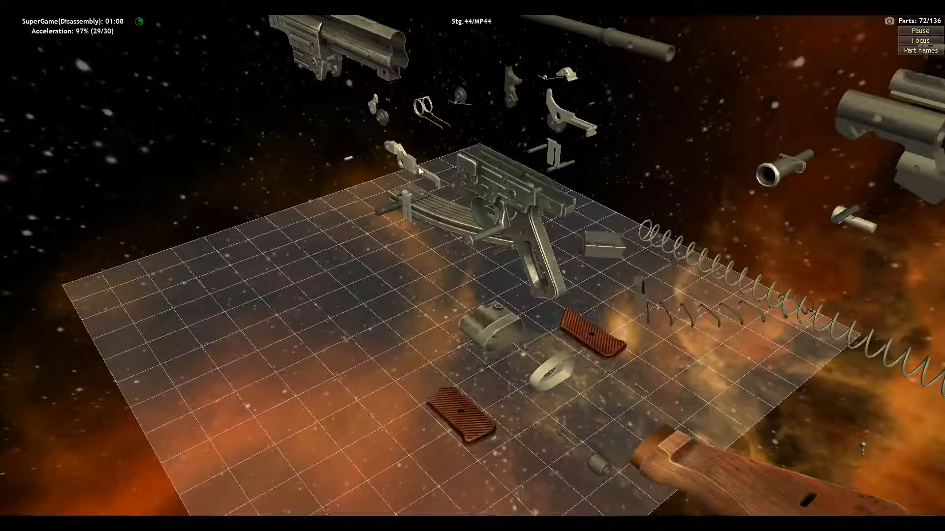
Detach further StG 44 parts until 41/136 remain, separating barrel and receiver.
click(400, 152)
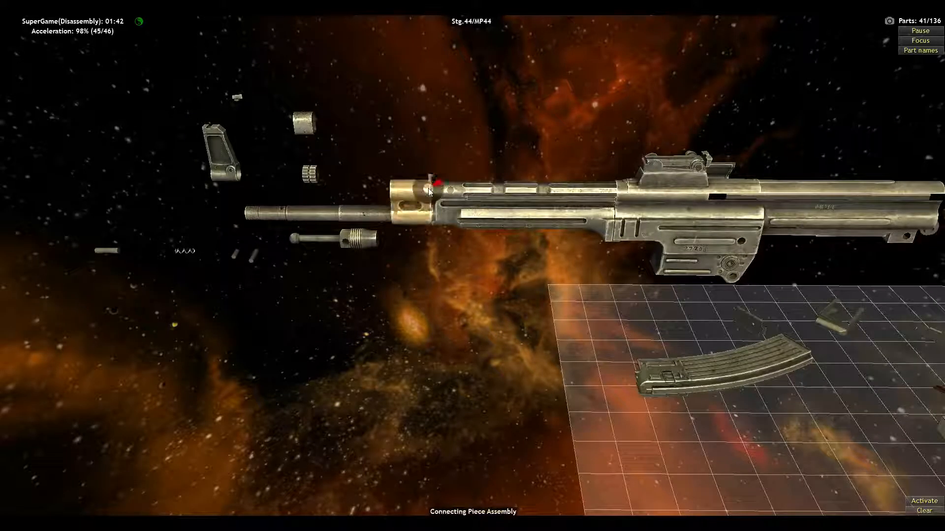
Remove the connecting piece assembly, handguard and rear sight base to complete disassembly.
click(472, 214)
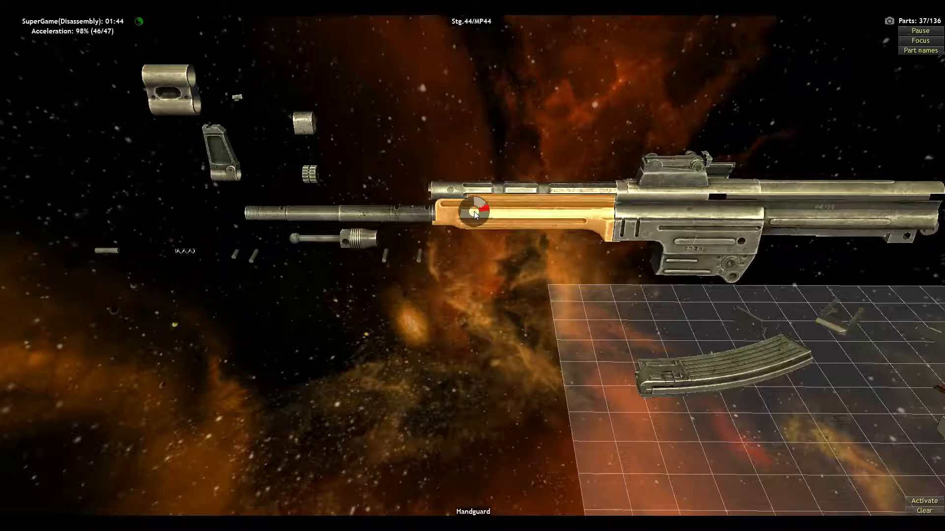
click(473, 214)
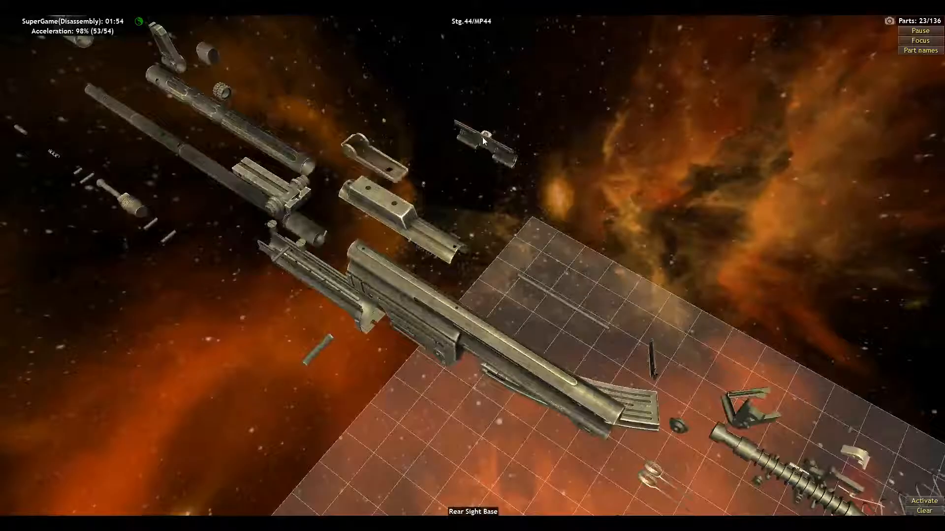
click(484, 138)
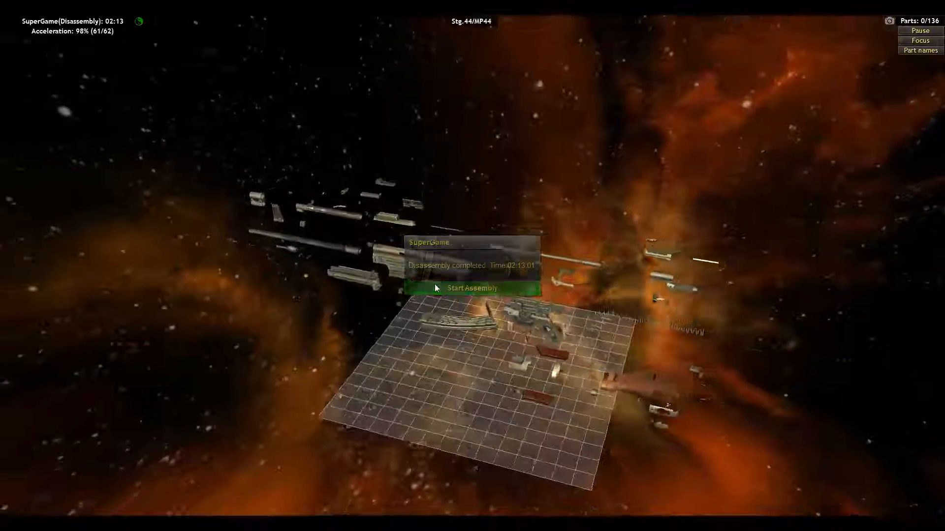
Start assembly and fit the Rear Sight Base and Gas Tube back onto the rifle.
click(470, 287)
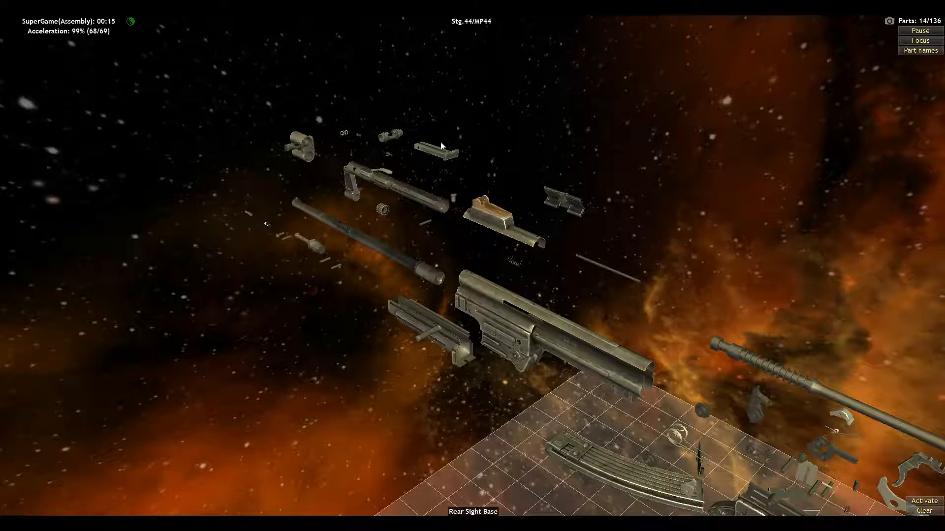
click(302, 150)
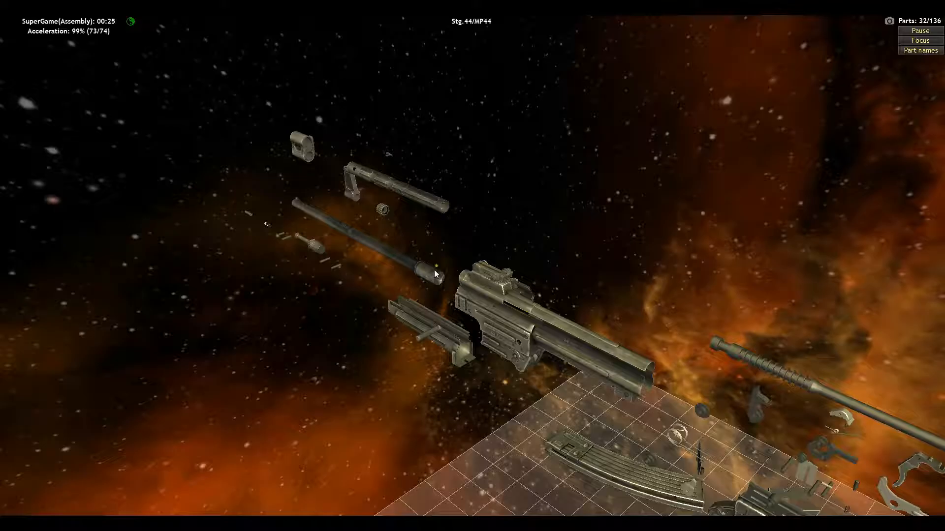
click(438, 205)
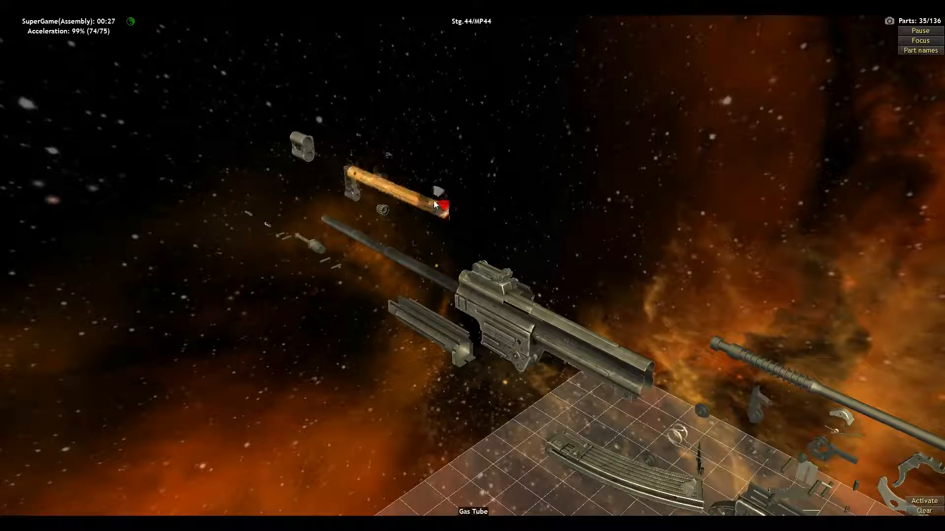